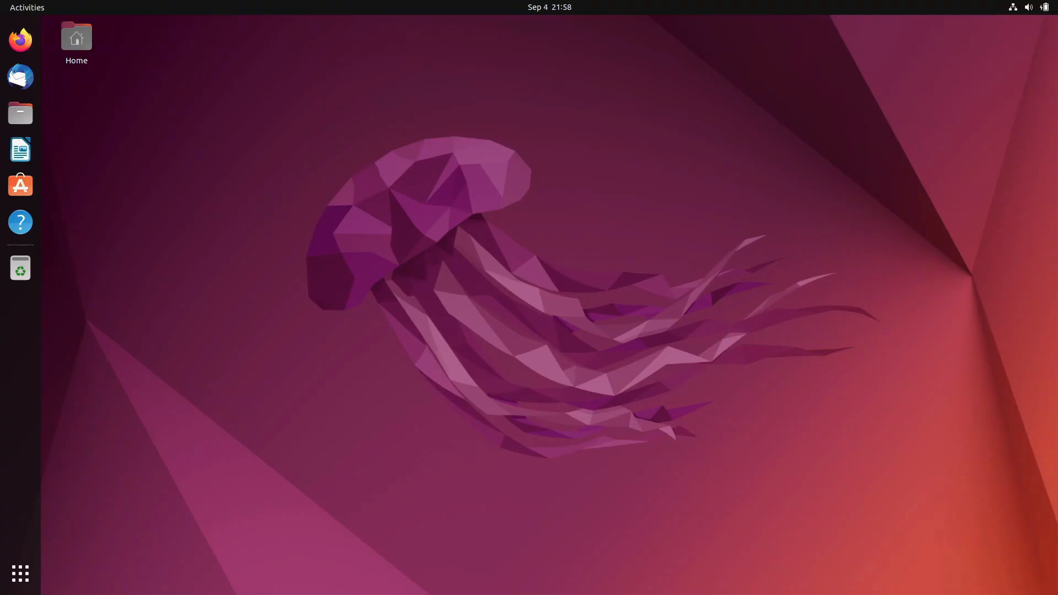
pyautogui.moveTo(200, 428)
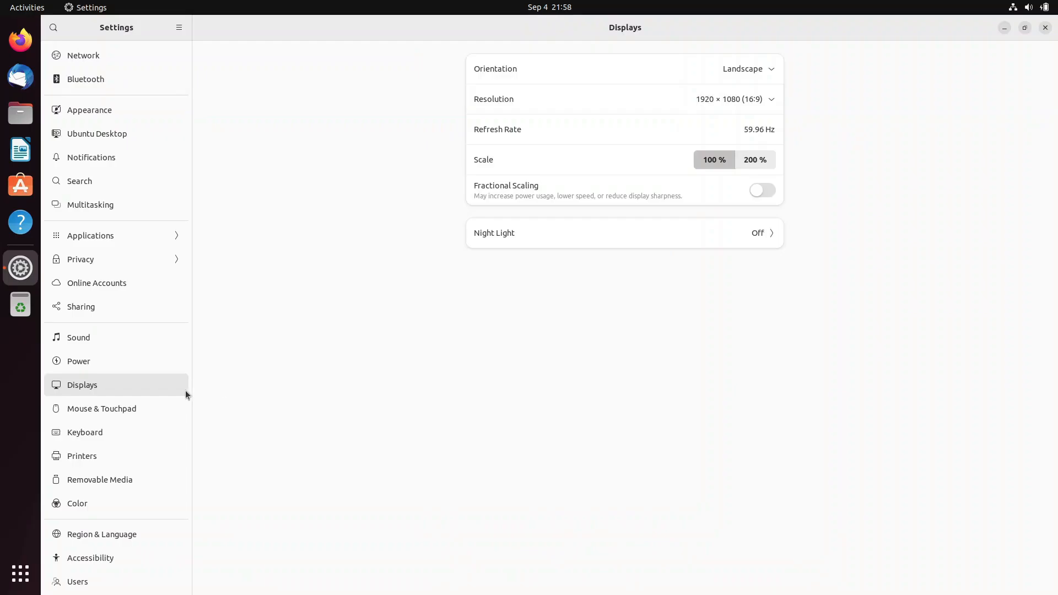
# Step: Close the desktop terminal window and bring up the full applications list
pyautogui.click(77, 579)
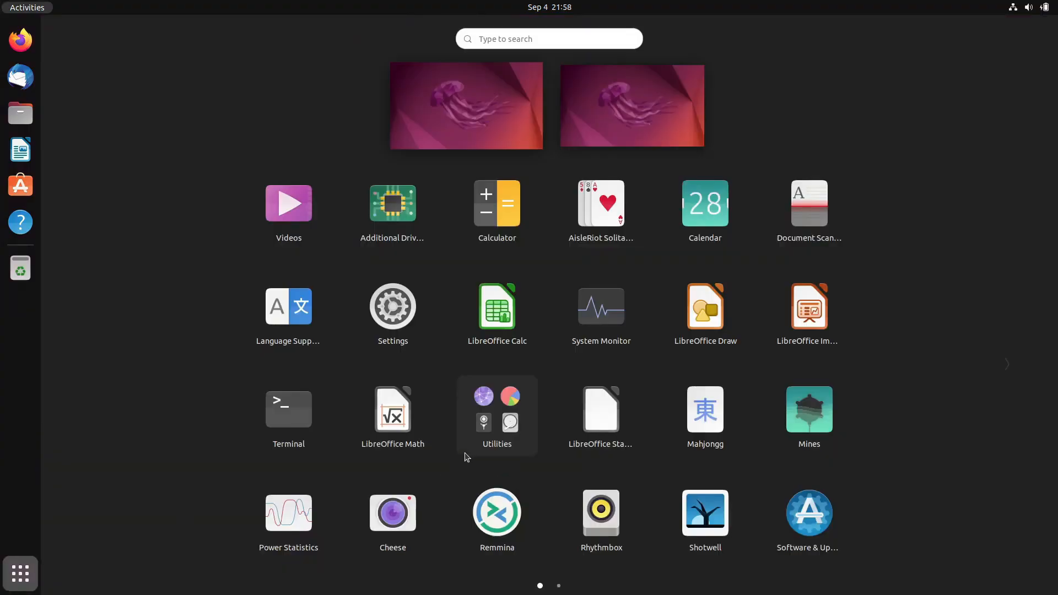
pyautogui.click(289, 409)
pyautogui.write('neofetch')
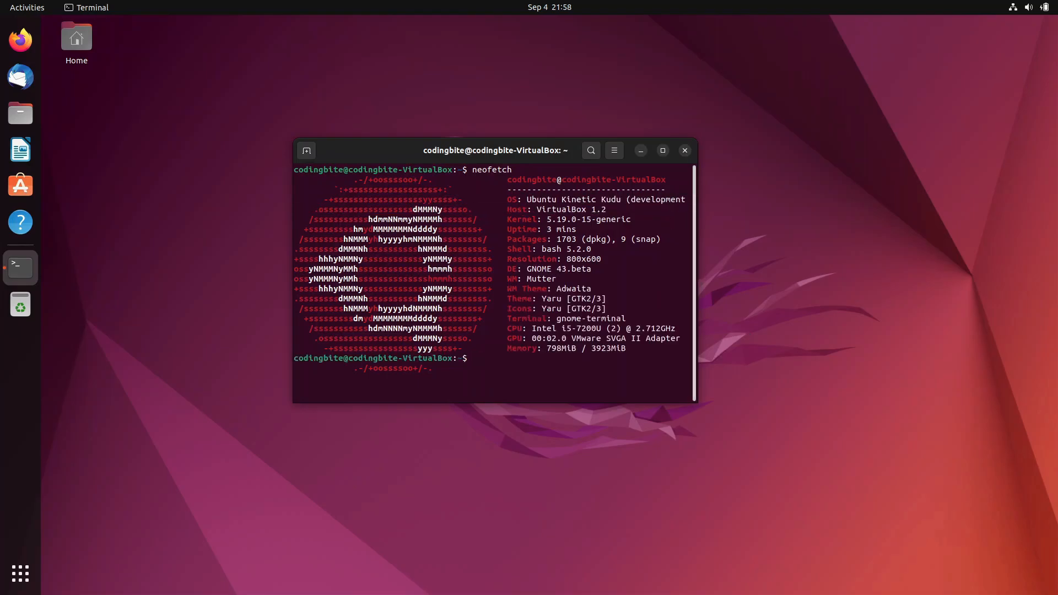
pyautogui.click(686, 150)
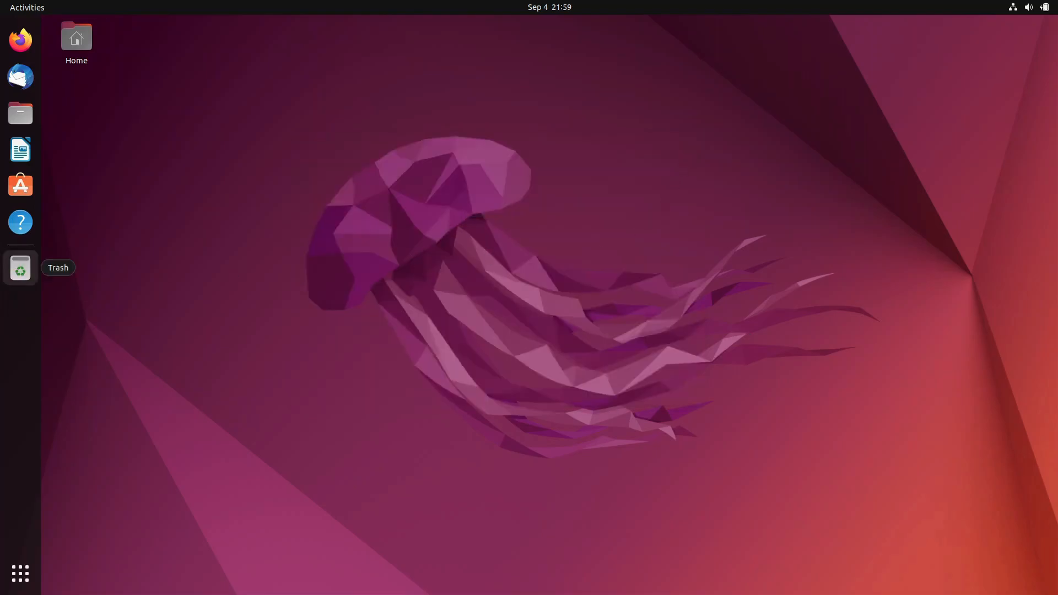
pyautogui.moveTo(20, 580)
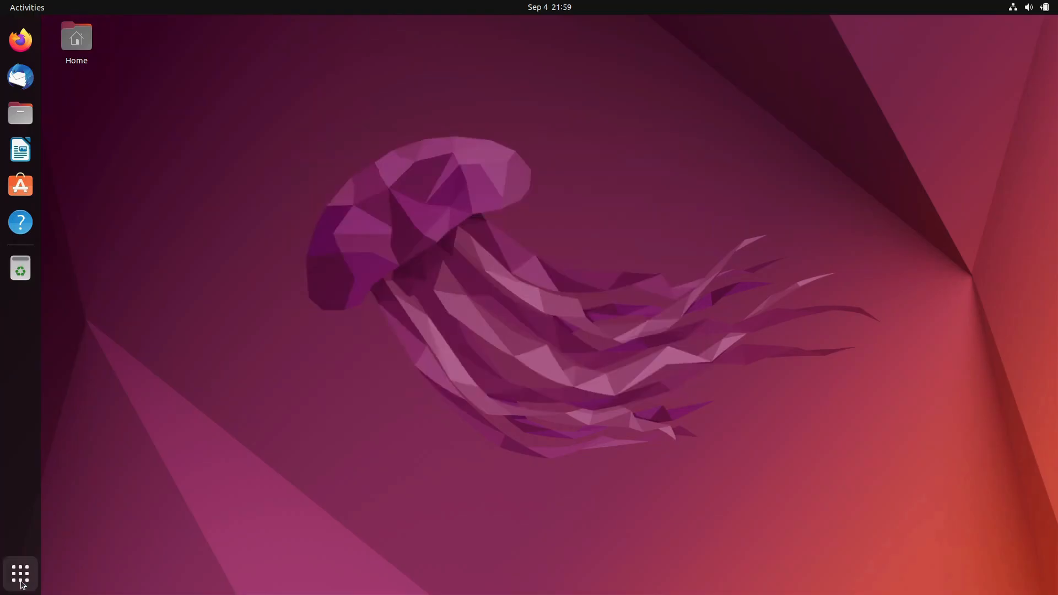
pyautogui.click(20, 575)
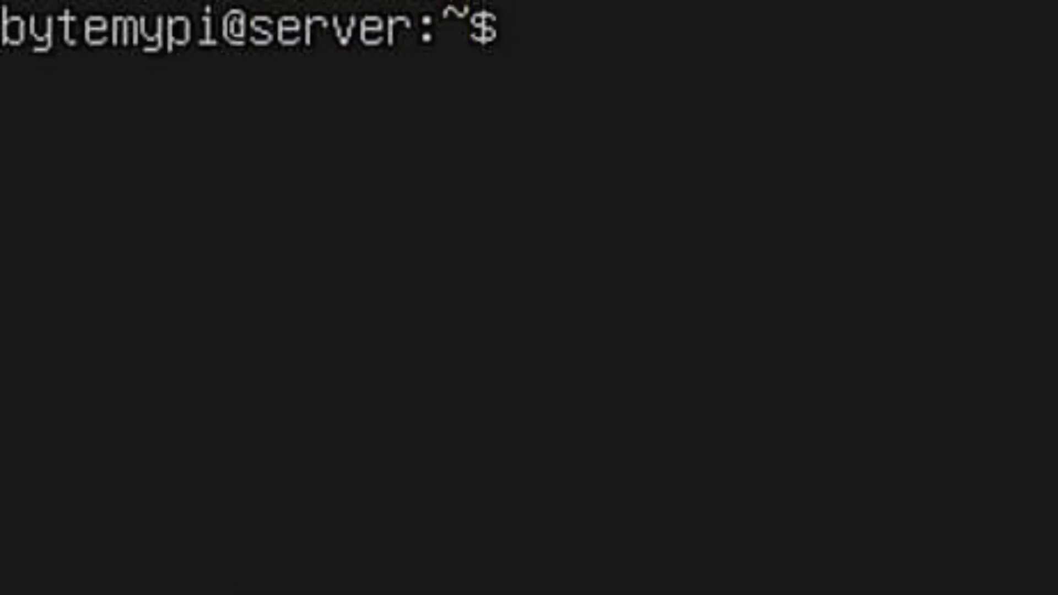
# Step: In the server console confirm the home directory with pwd, then exit to the login prompt
pyautogui.write('pwd')
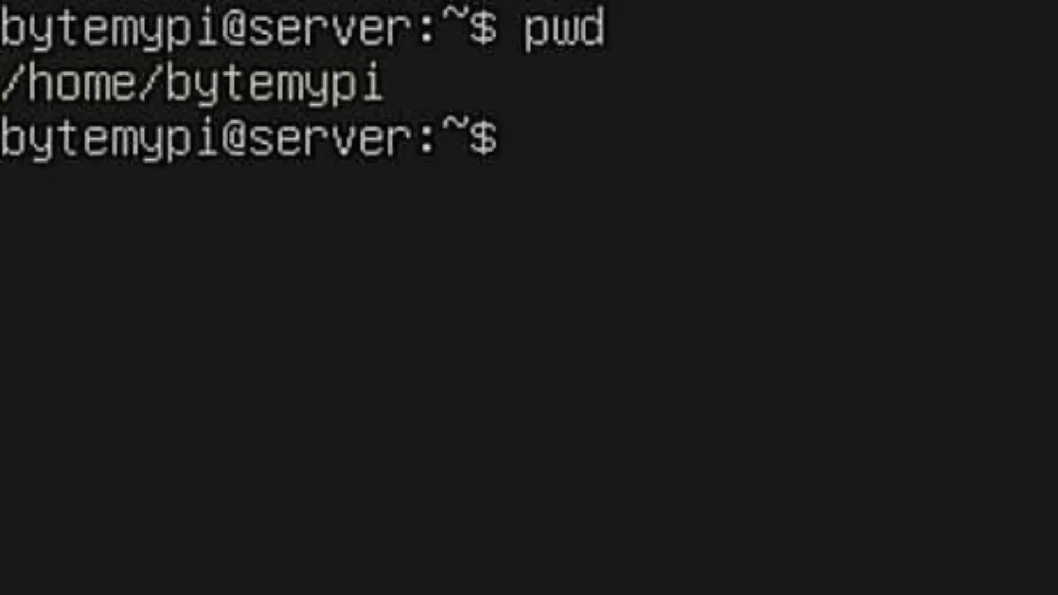
pyautogui.write('exi')
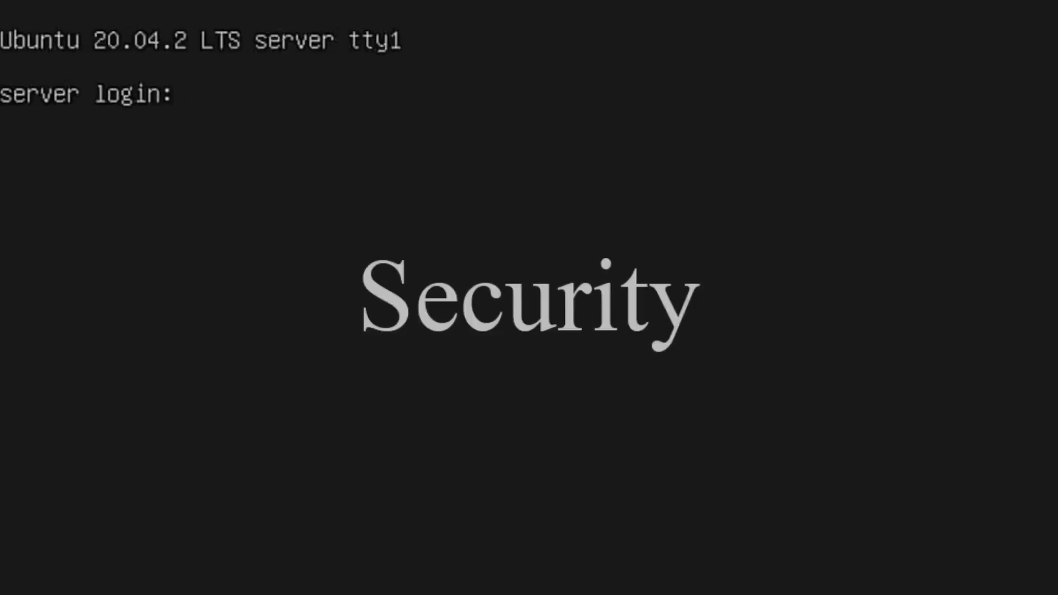
# Step: Log in to the server console as bytemypi
pyautogui.write('bytemypi')
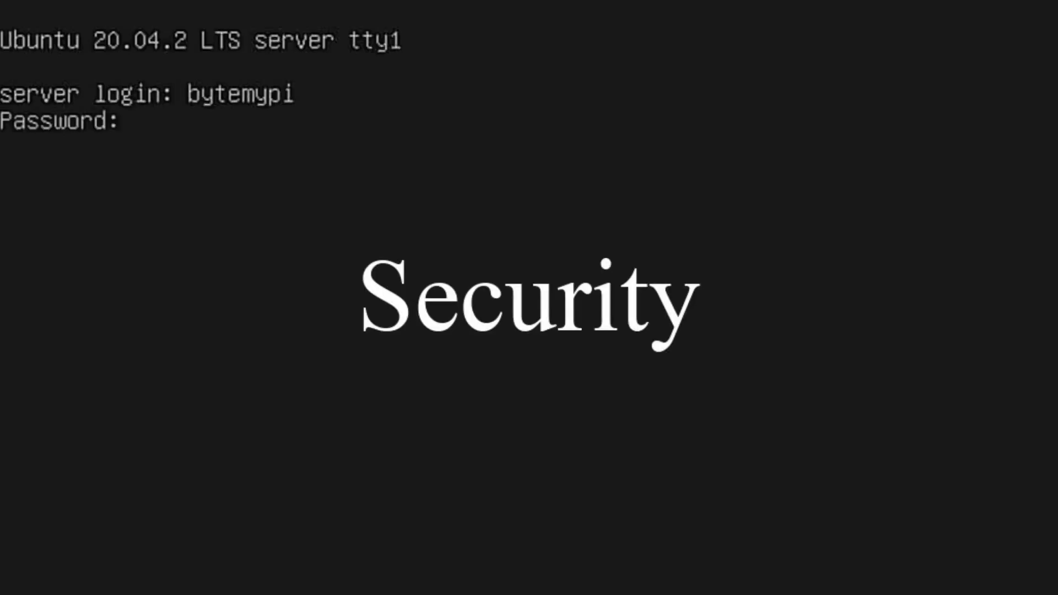
pyautogui.press('Enter')
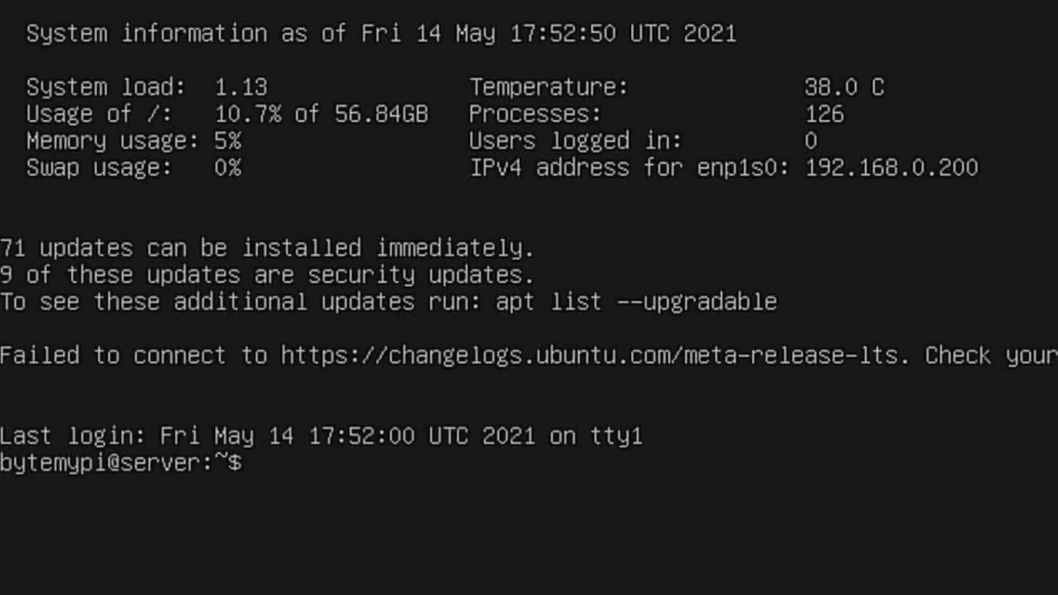
# Step: Run sudo apt update and sudo apt upgrade, answering y to upgrade the 66 packages
pyautogui.write('sudo apt upgrade')
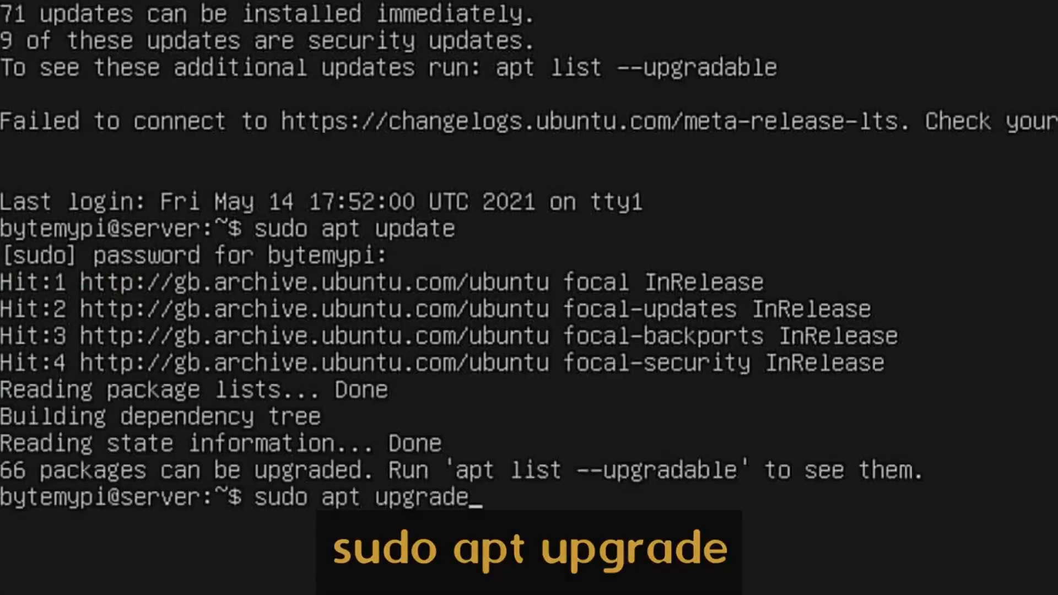
pyautogui.press('Return')
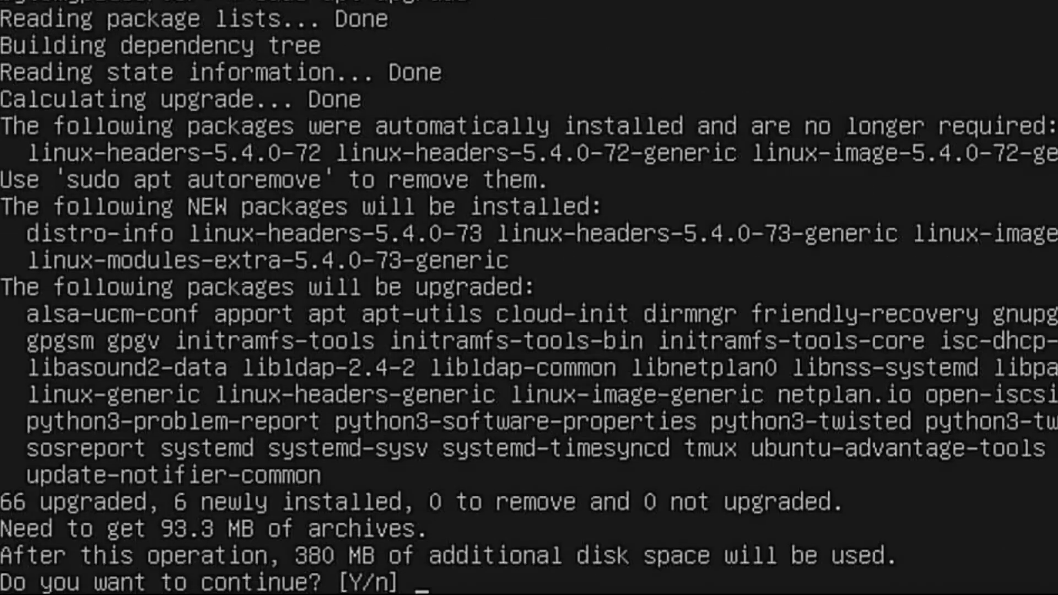
pyautogui.write('y')
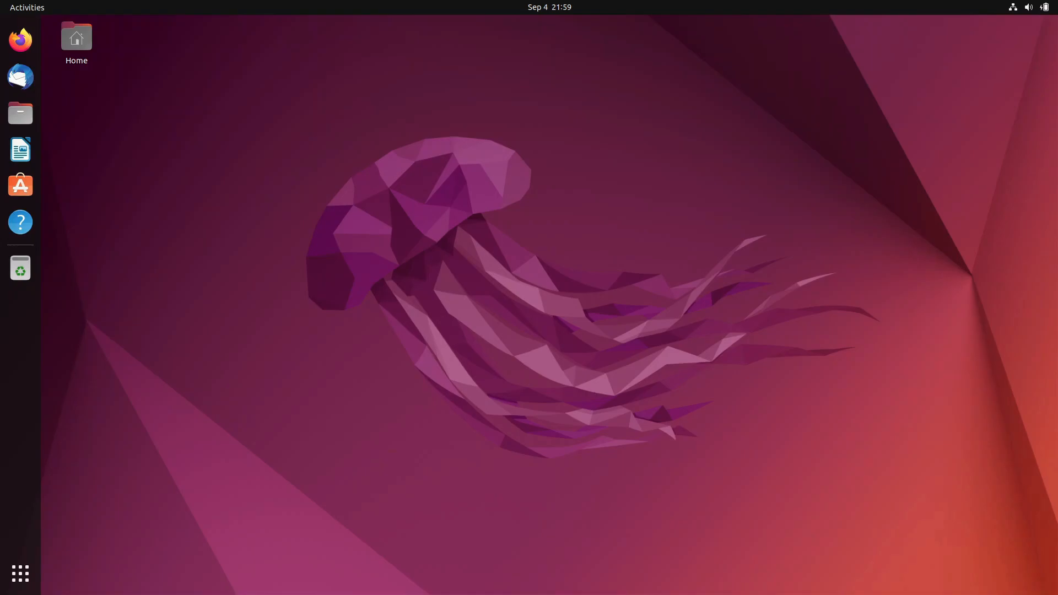
pyautogui.moveTo(309, 356)
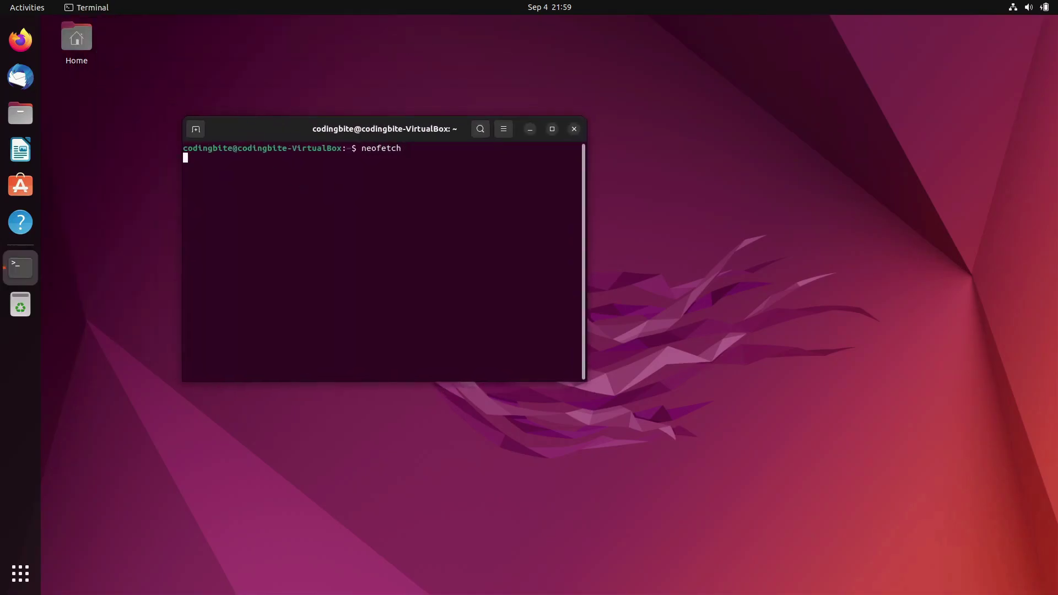
# Step: Run neofetch on the desktop and highlight the kernel version in its summary
pyautogui.press('Return')
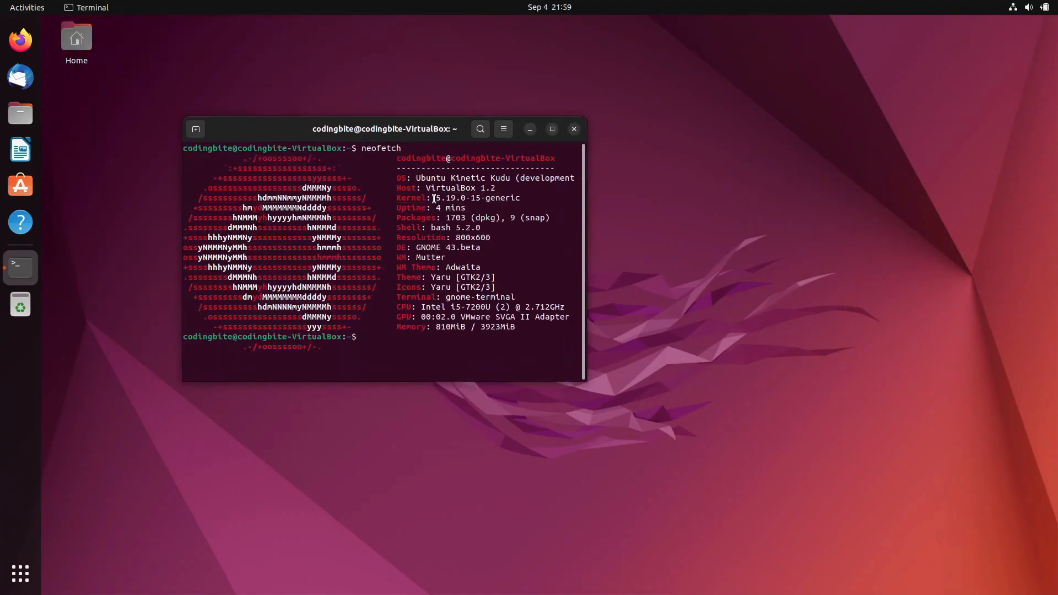
pyautogui.doubleClick(472, 198)
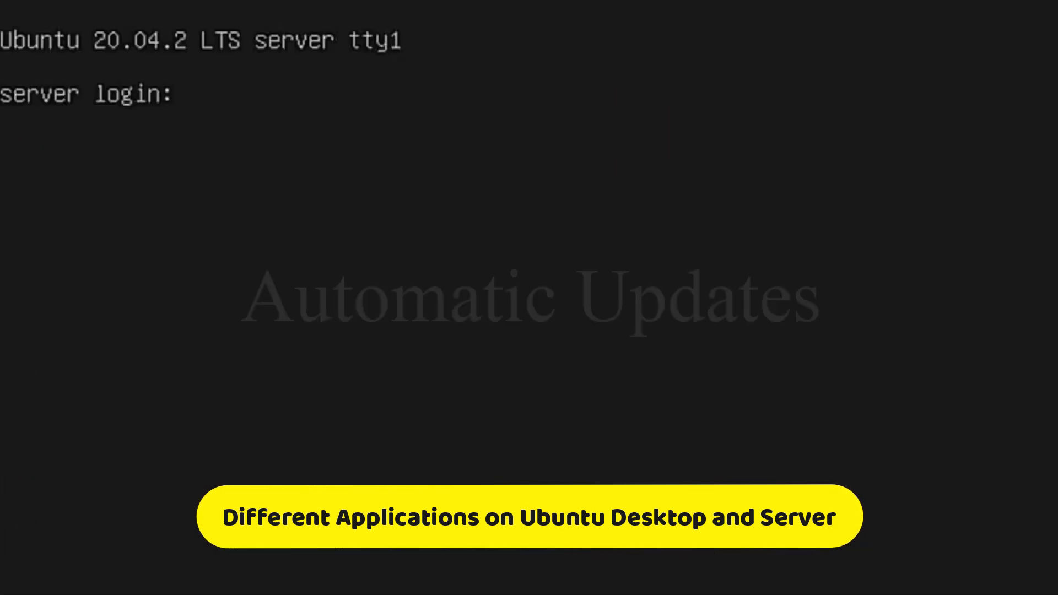
# Step: Log in as bytemypi and request sudo apt install unattended-upgrades
pyautogui.write('bytemypi')
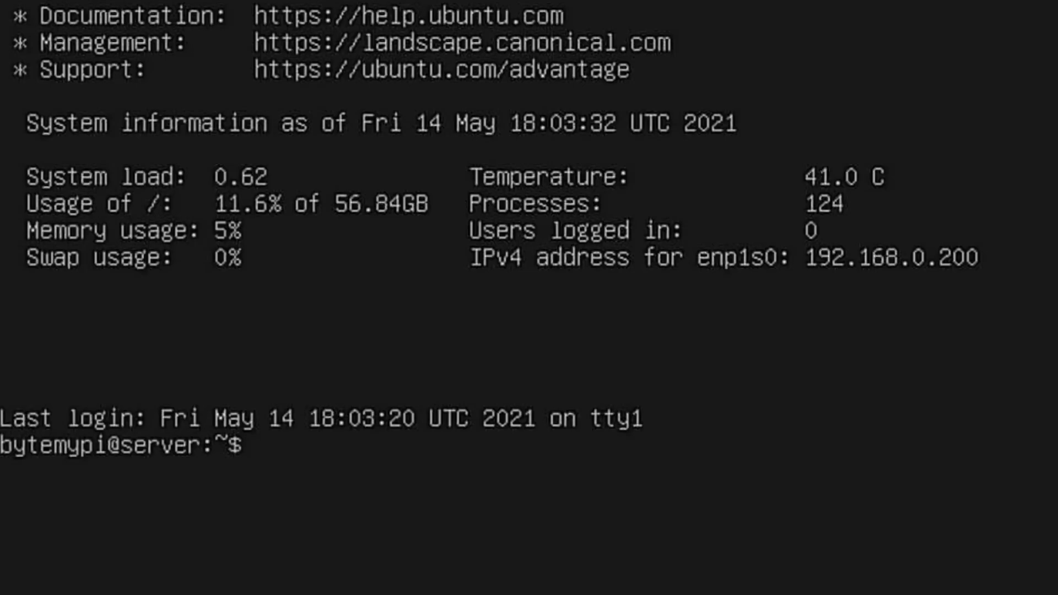
pyautogui.write('sudo apt install una')
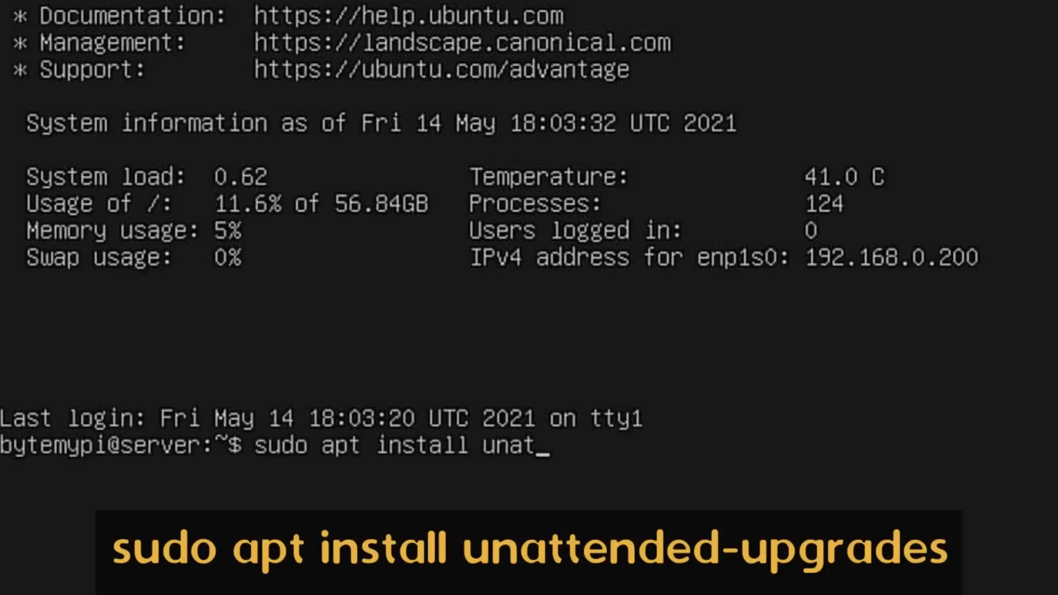
pyautogui.write('tended-')
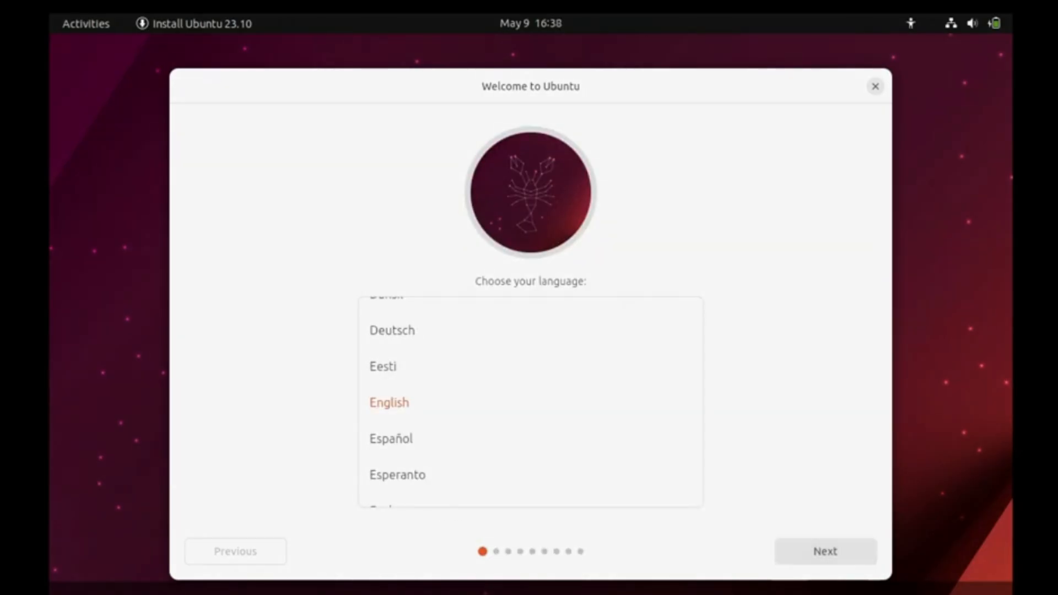
# Step: Accept English, the US keyboard, the wired network and a normal installation
pyautogui.click(824, 551)
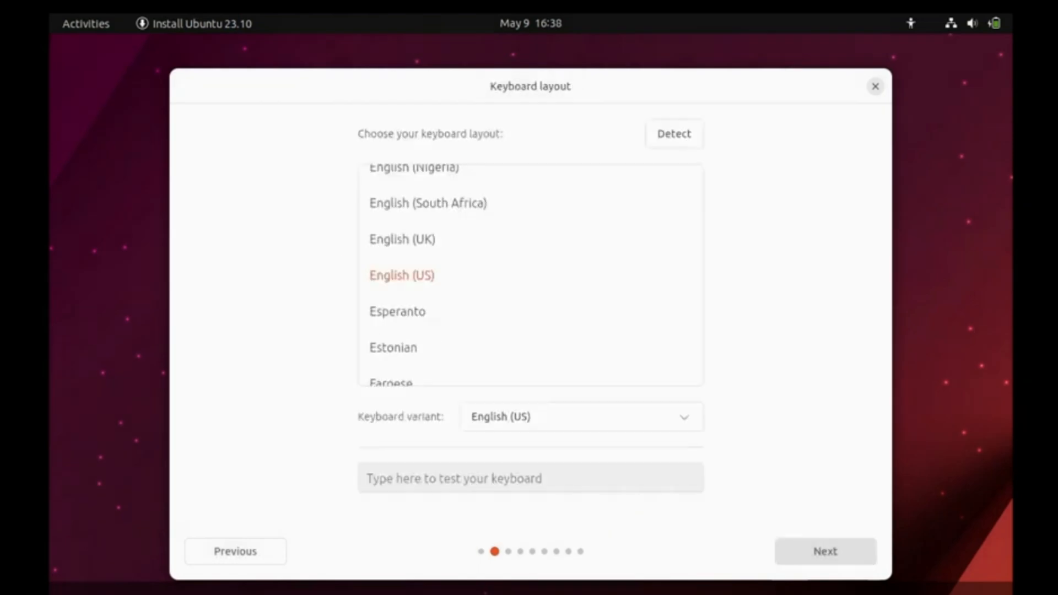
pyautogui.click(825, 551)
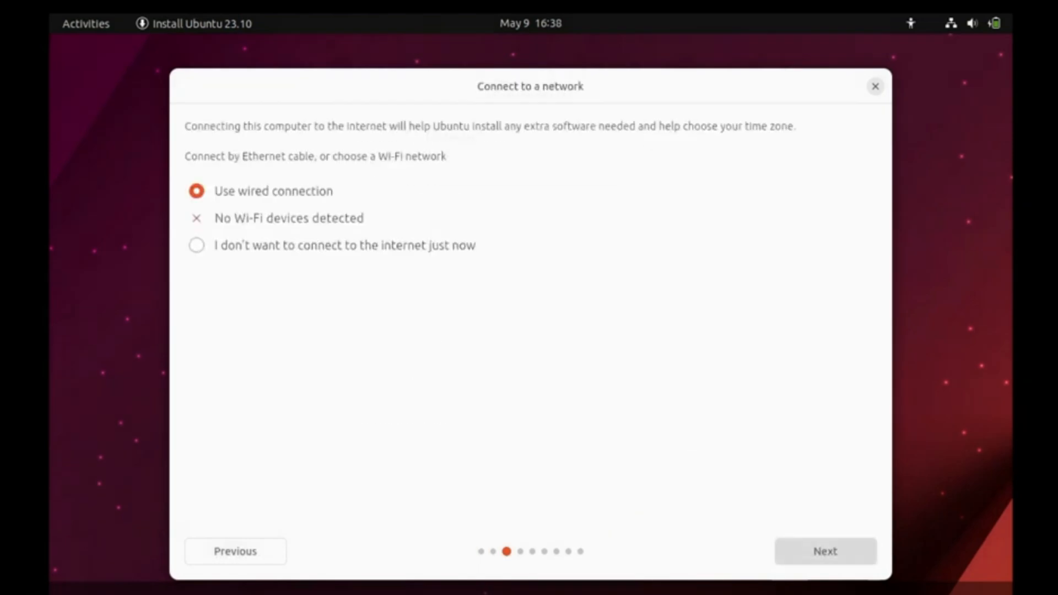
pyautogui.click(825, 550)
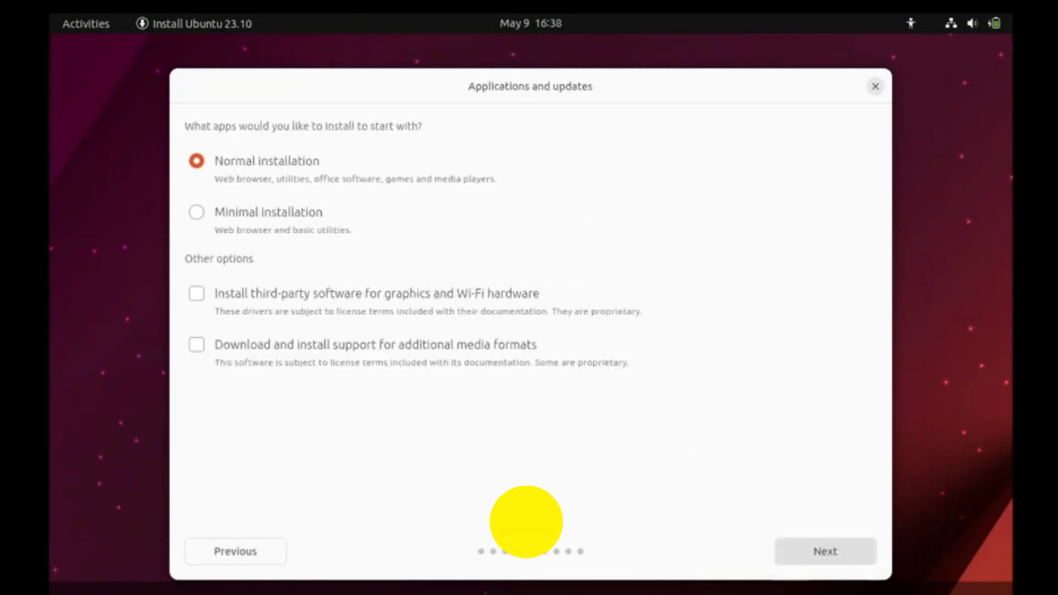
pyautogui.click(825, 551)
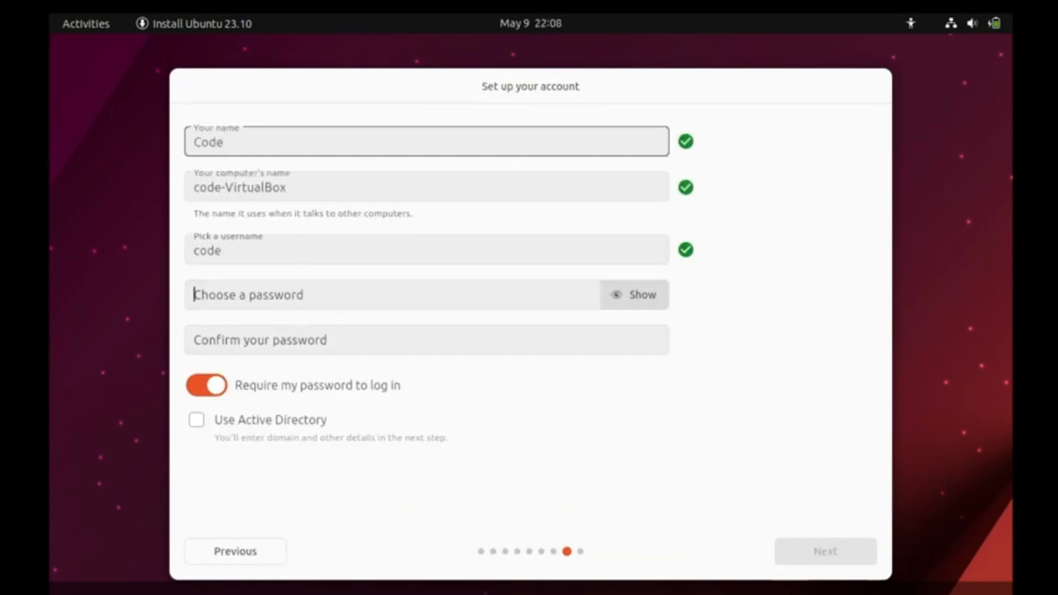
# Step: Enter the account password, keep the Light theme, then restart into the installed system
pyautogui.write('•••')
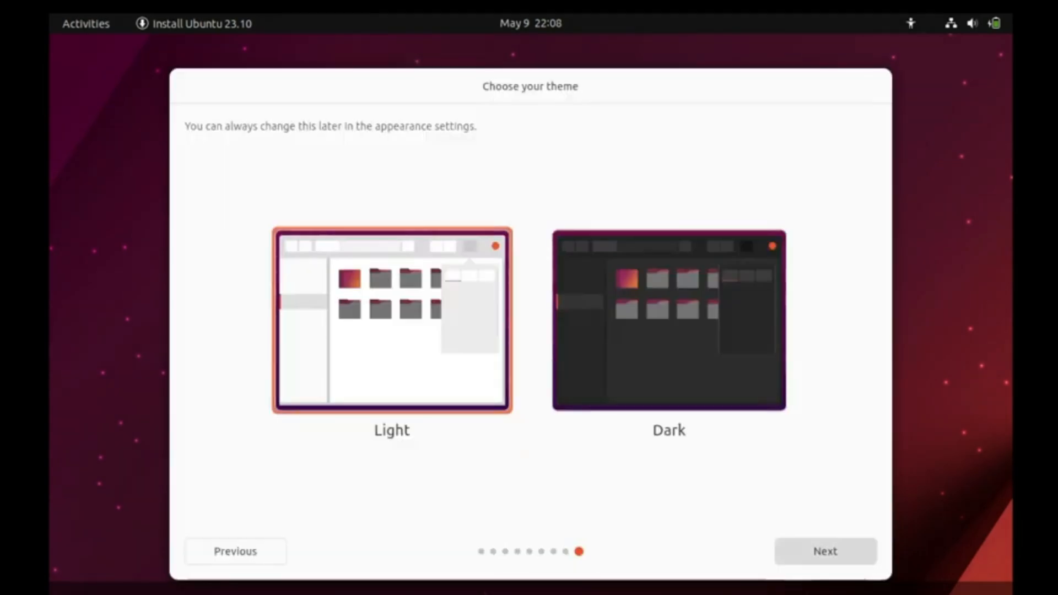
pyautogui.click(824, 551)
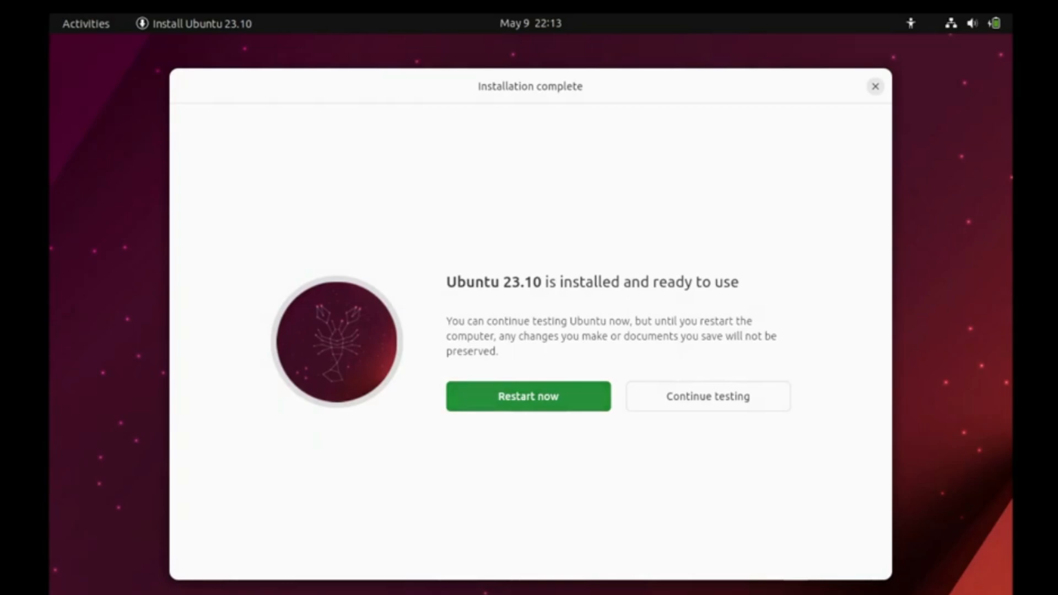
pyautogui.click(527, 395)
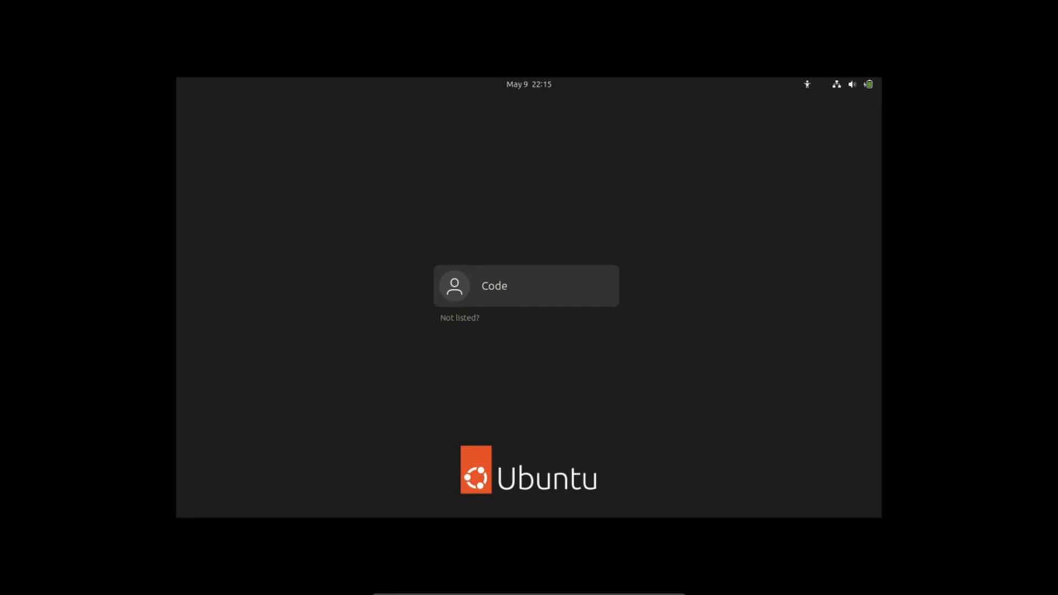
# Step: Sign in as the Code user and continue past the Help improve Ubuntu page
pyautogui.click(527, 285)
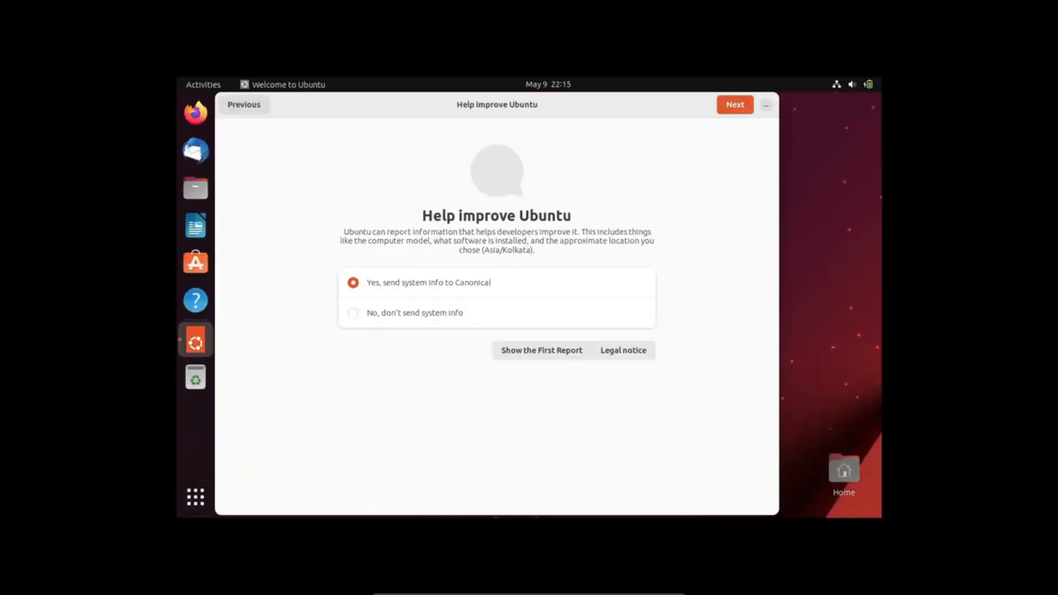
pyautogui.click(194, 497)
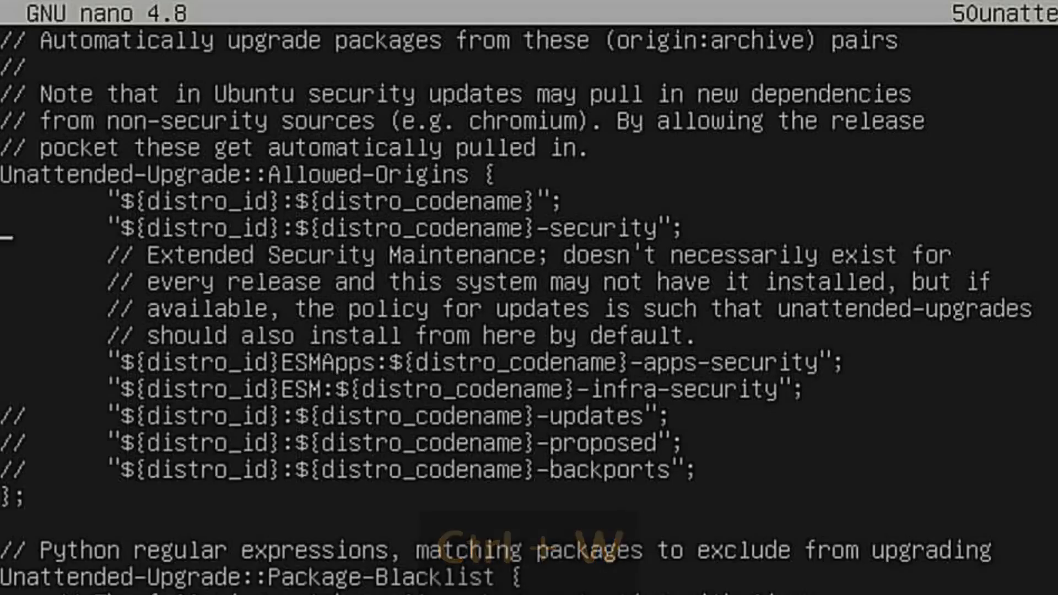
# Step: Search the config for automatic-re to jump to the Automatic-Reboot setting
pyautogui.press('ctrl+w')
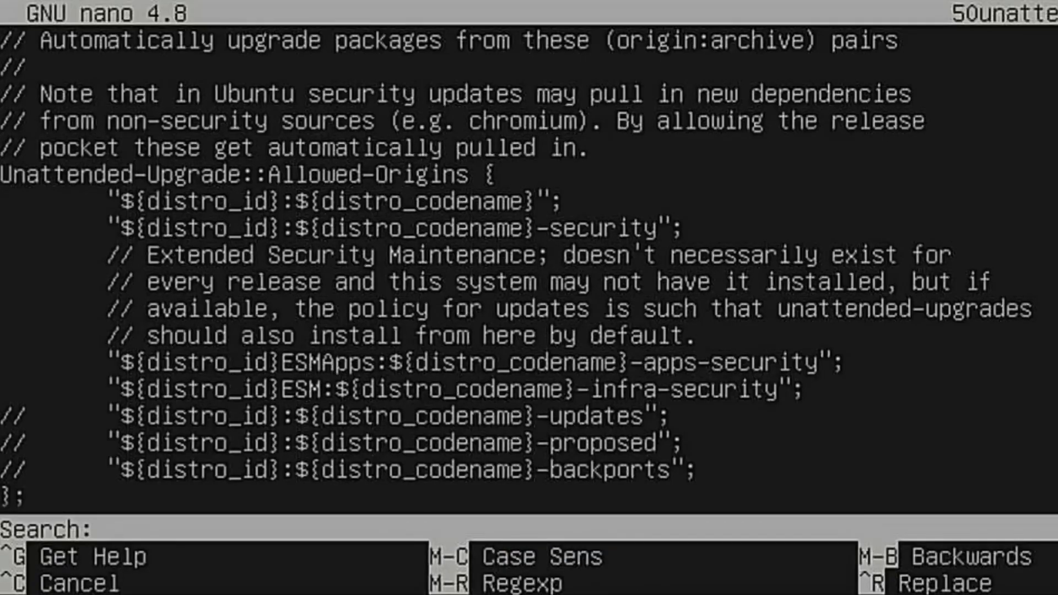
pyautogui.write('automati')
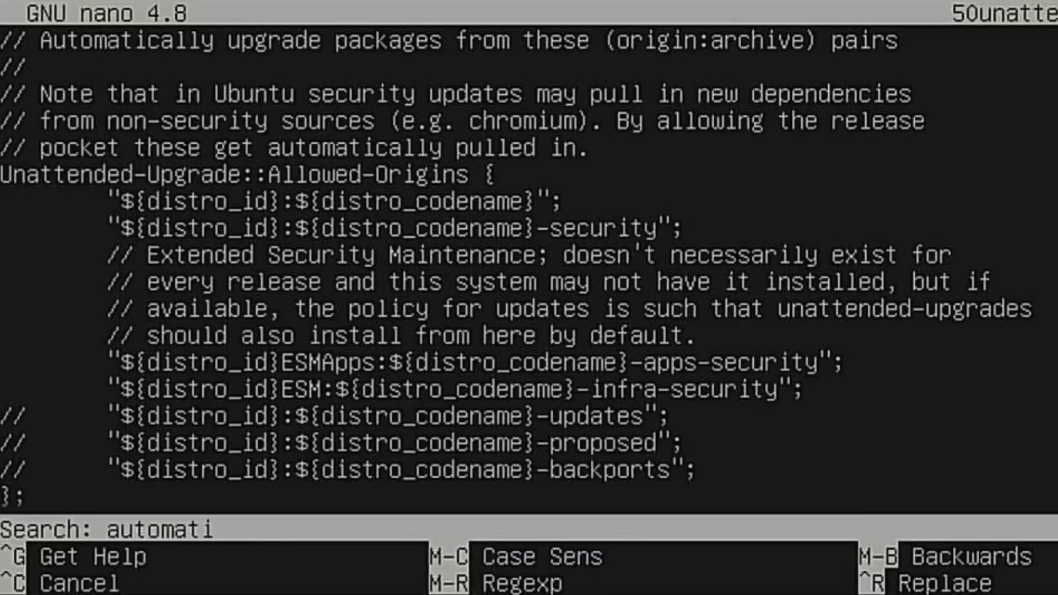
pyautogui.write('c-re')
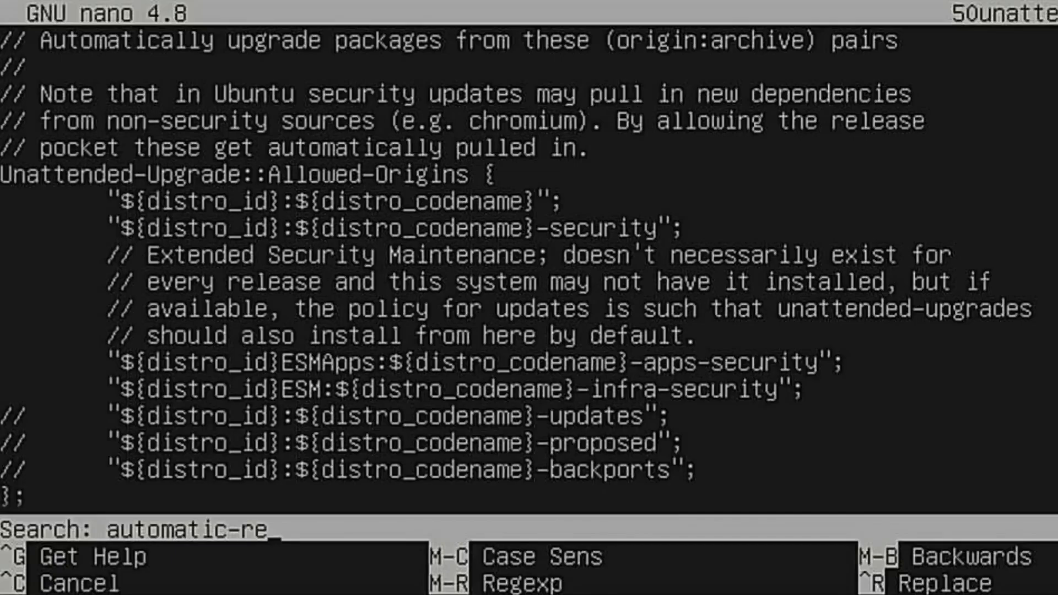
pyautogui.press('Enter')
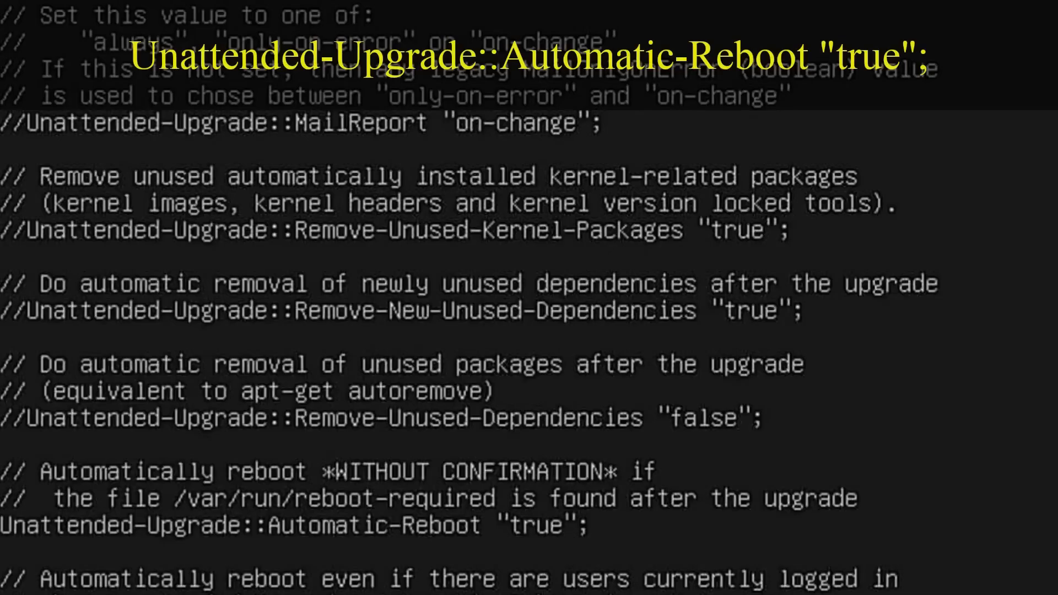
# Step: Uncomment Automatic-Reboot-Time and set its value to 01:00
pyautogui.scroll(-3)
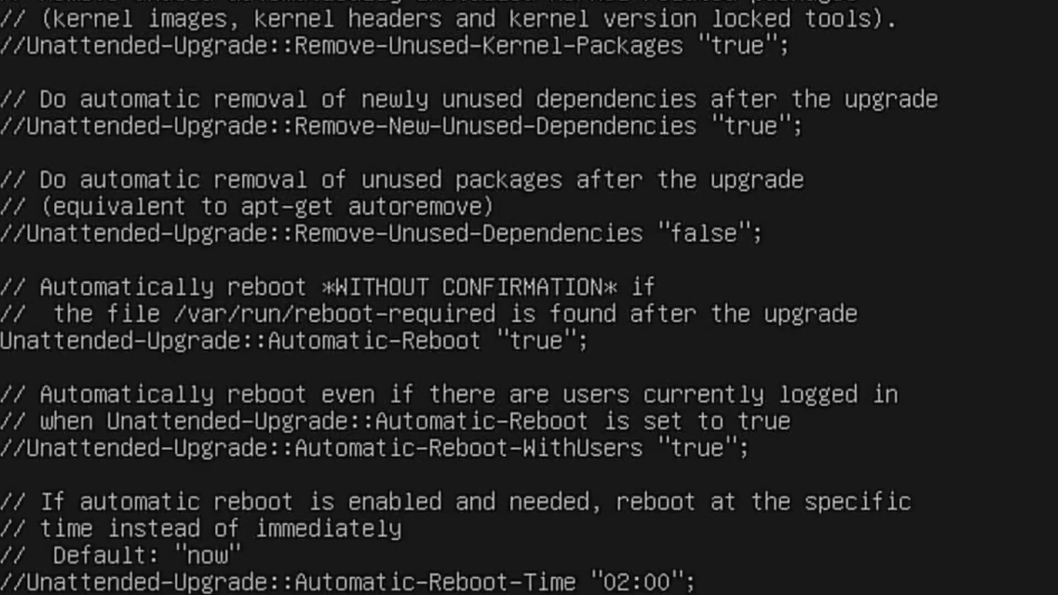
pyautogui.scroll(-3)
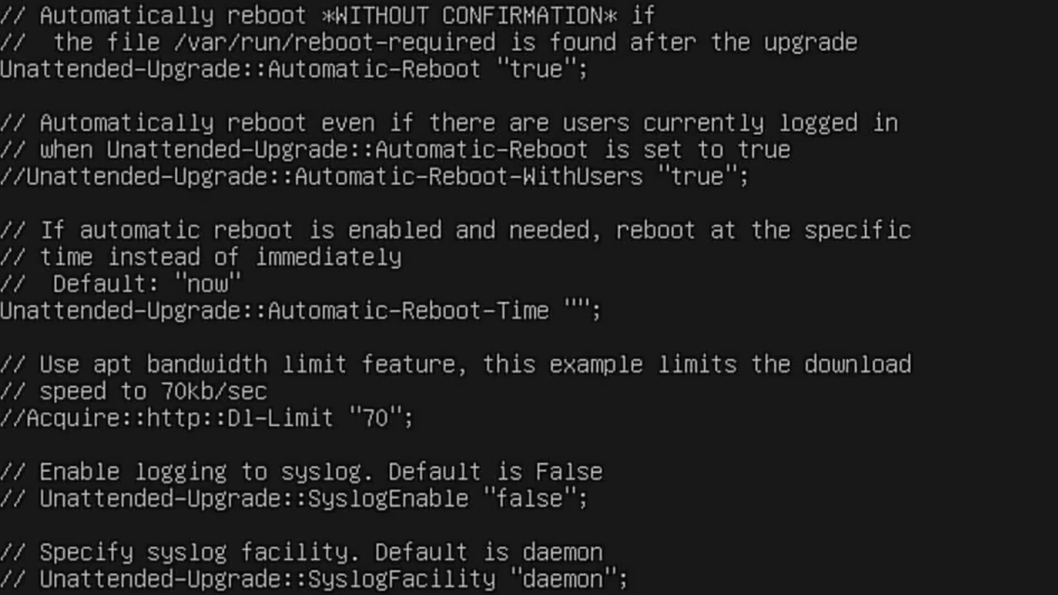
pyautogui.write('01:')
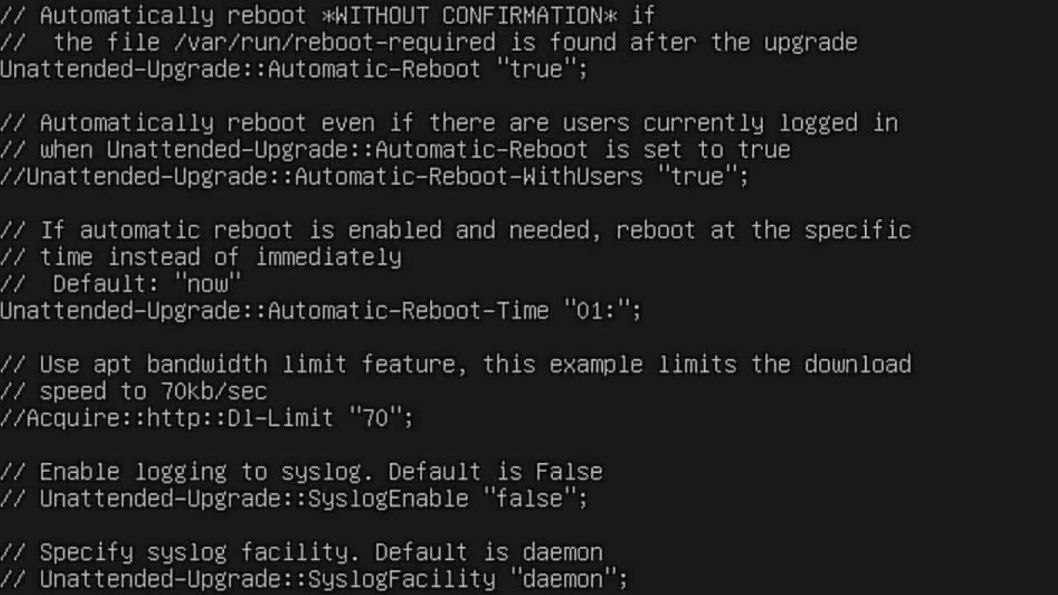
pyautogui.write('00')
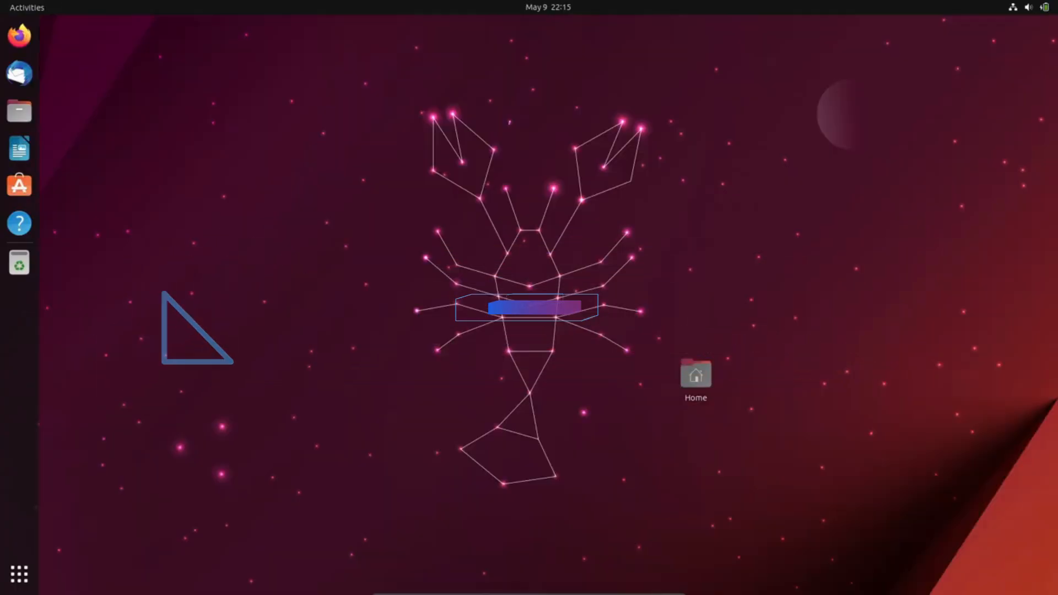
# Step: Launch a terminal from Activities and run neofetch for the Mantic Minotaur summary
pyautogui.click(22, 6)
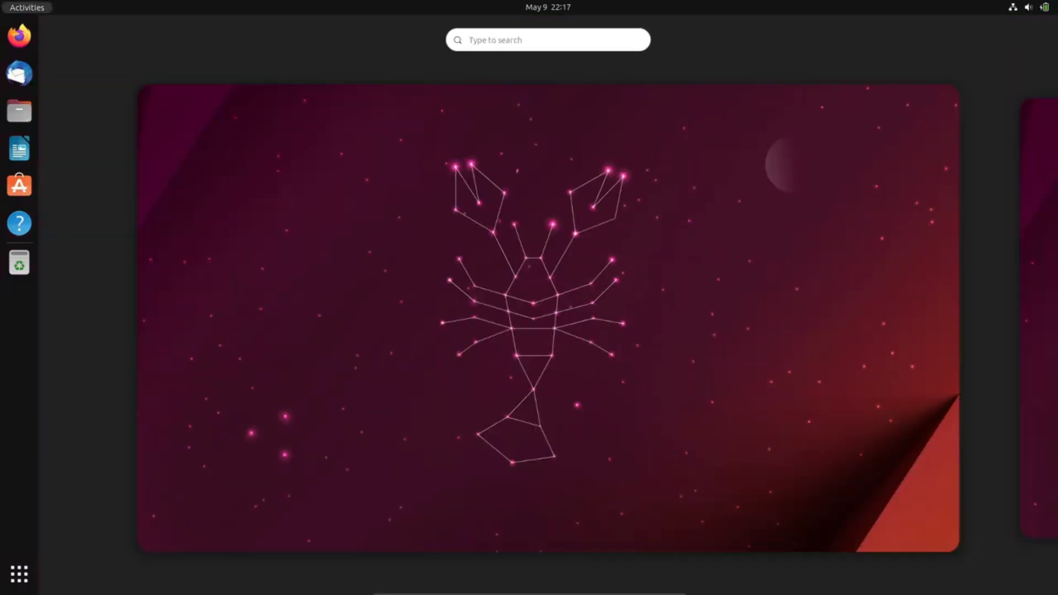
pyautogui.click(19, 262)
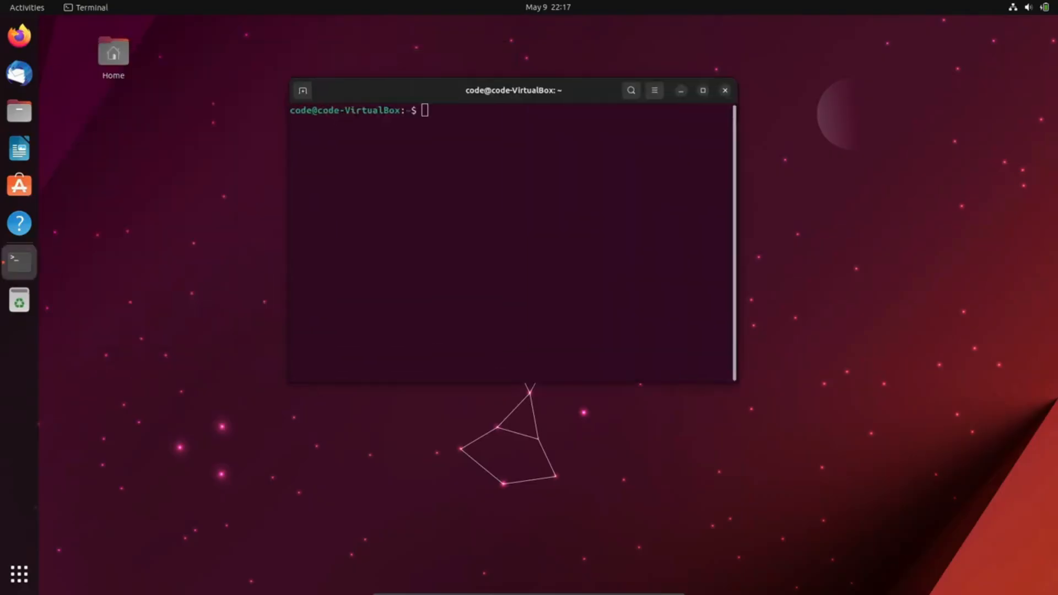
pyautogui.write('neofetch')
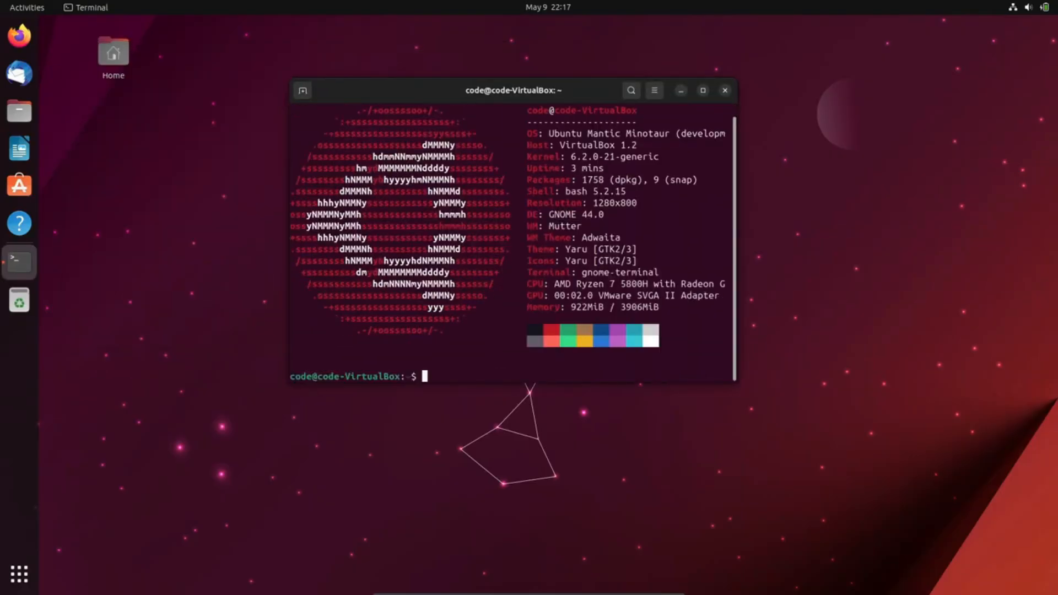
pyautogui.write('neofetch')
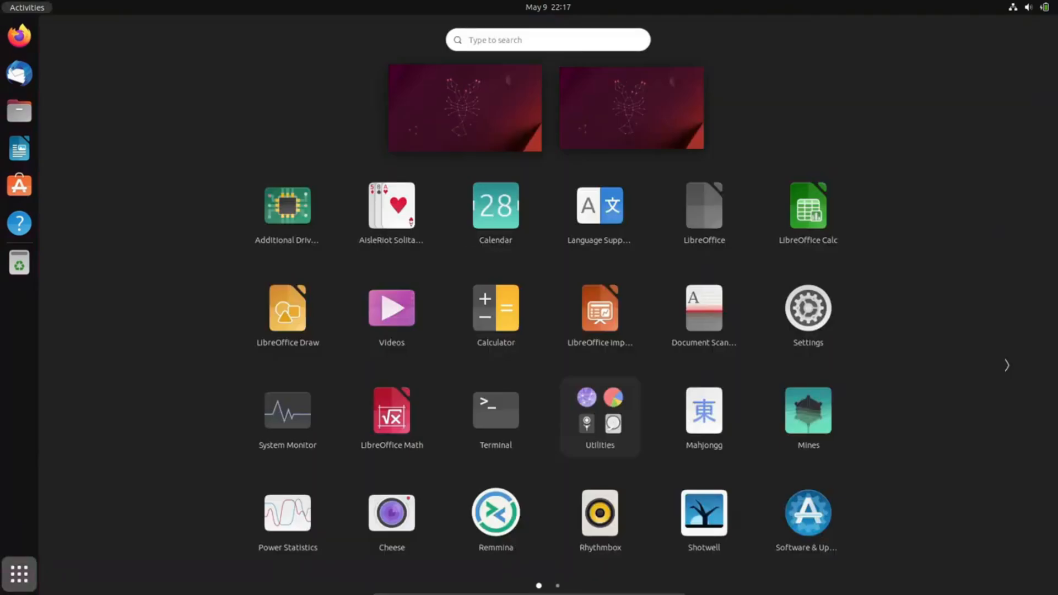
# Step: Run htop in a terminal, then find and launch LibreOffice from the app grid
pyautogui.click(496, 410)
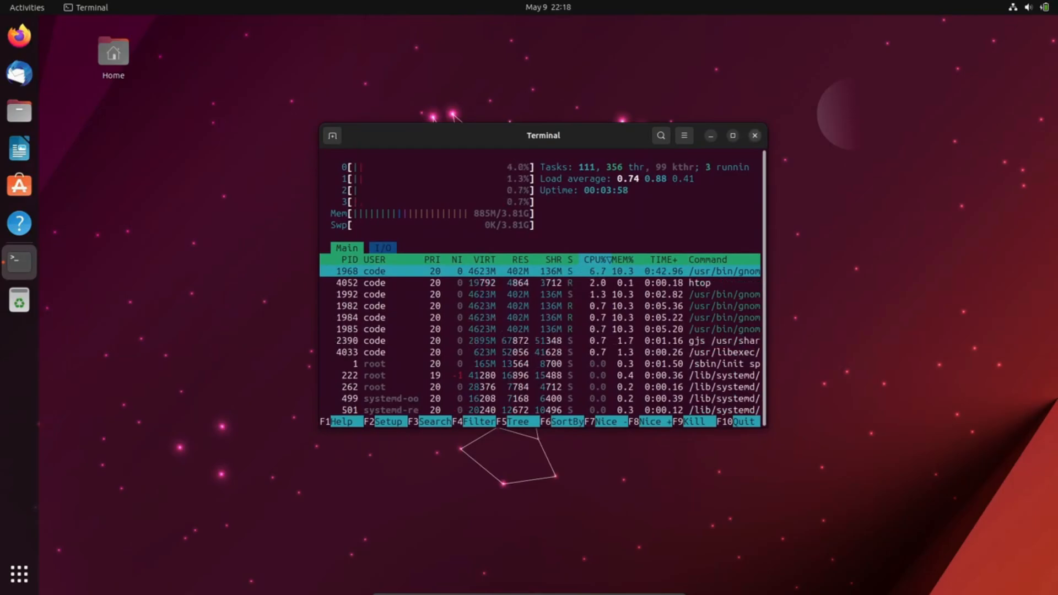
pyautogui.click(20, 578)
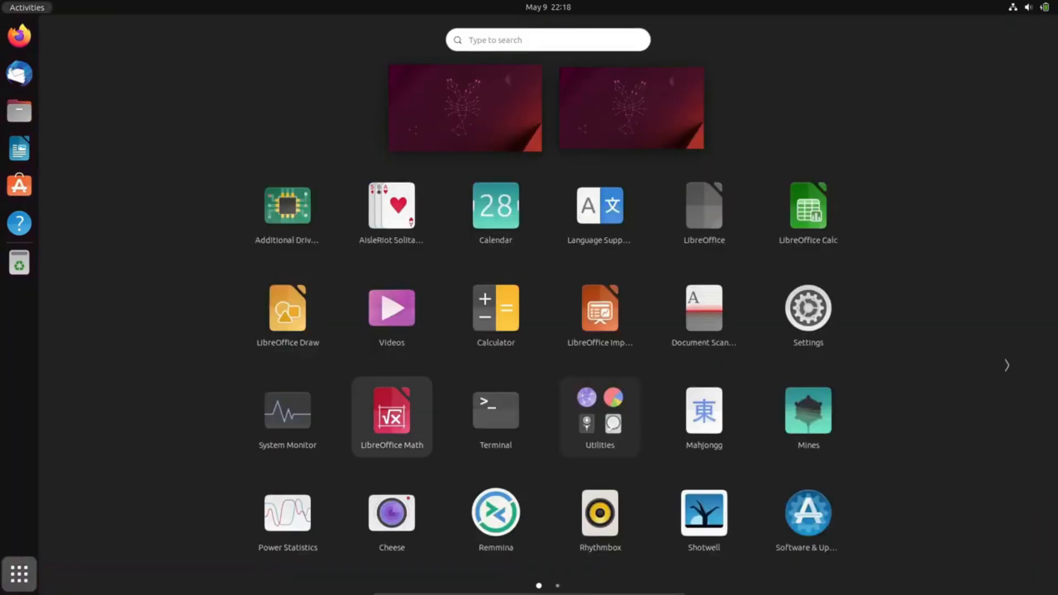
pyautogui.write('libl')
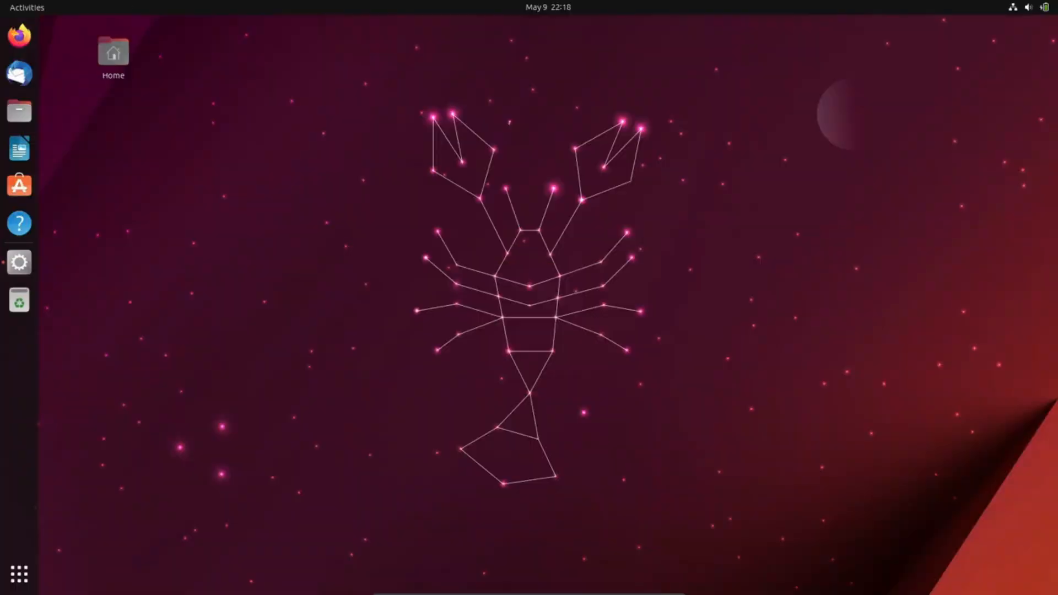
pyautogui.click(18, 149)
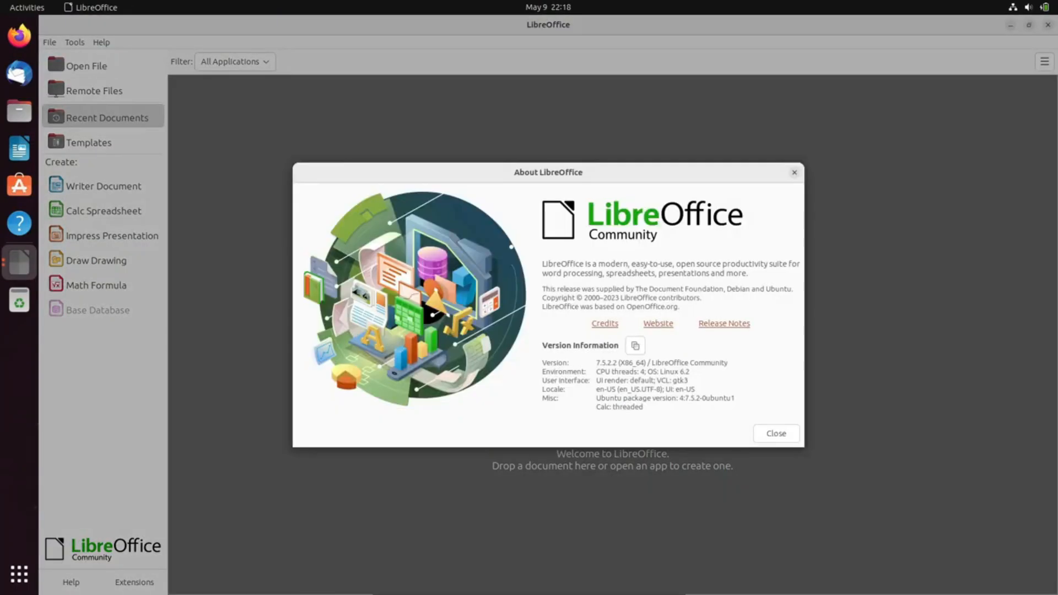
# Step: Close the About LibreOffice dialog to return to the Start Center
pyautogui.click(776, 434)
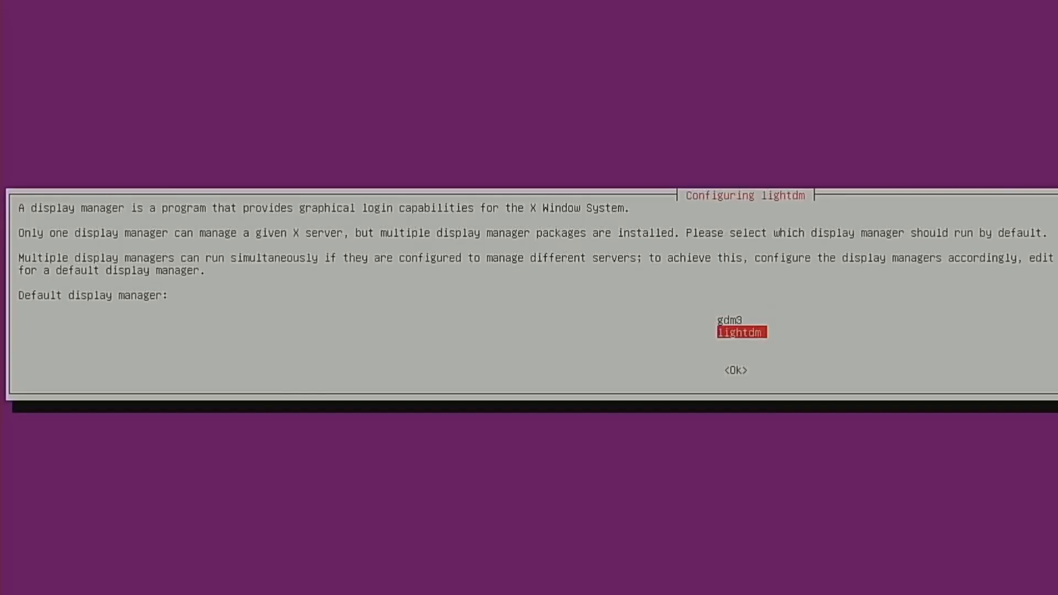
# Step: Select lightdm as the default display manager and continue the sudo apt install
pyautogui.click(736, 370)
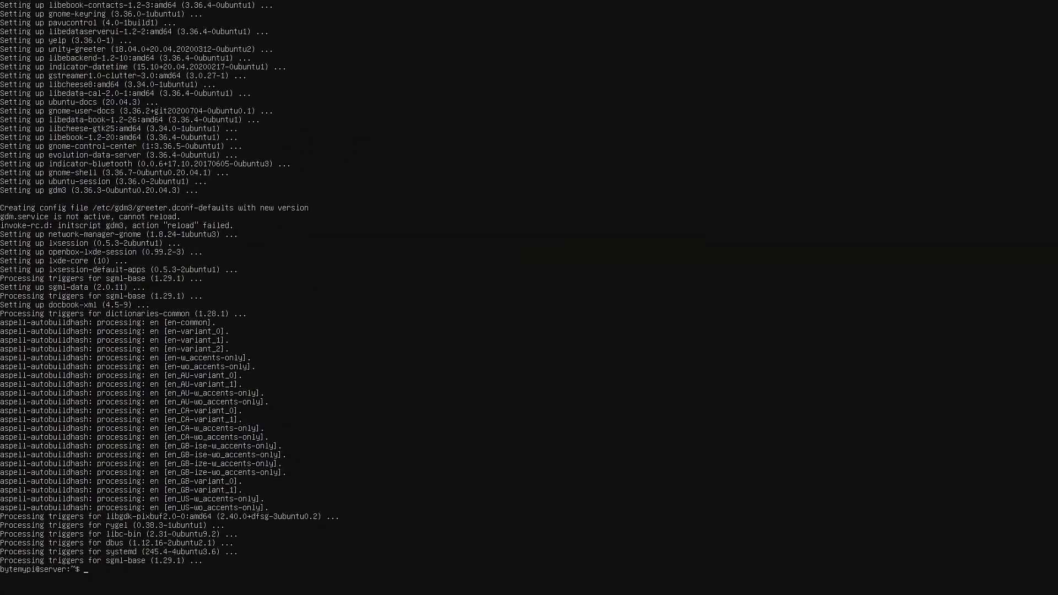
pyautogui.write('sudo')
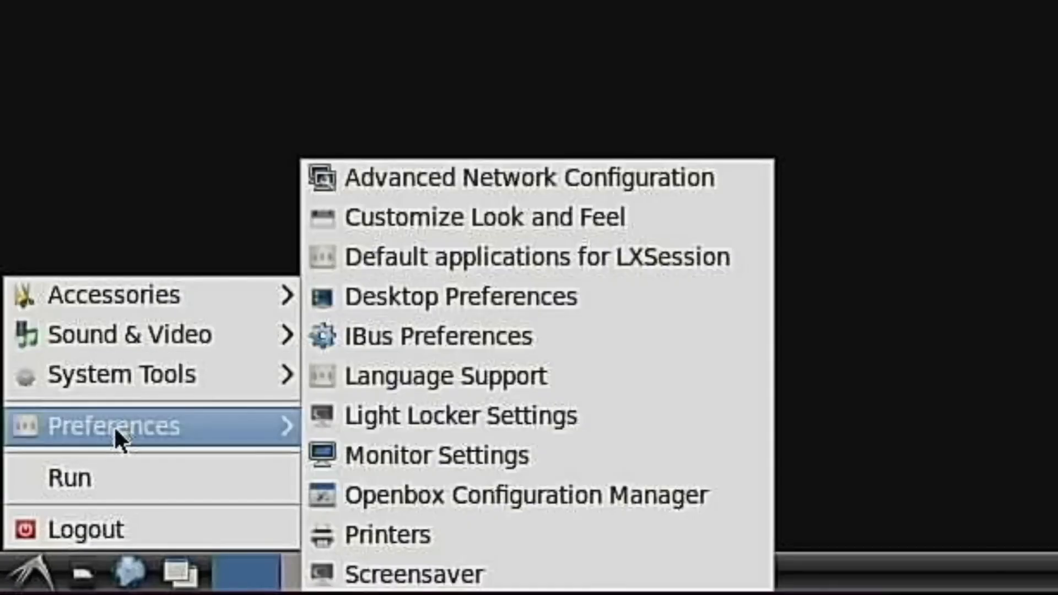
# Step: Launch Customize Look and Feel from the LXDE Preferences menu
pyautogui.click(483, 216)
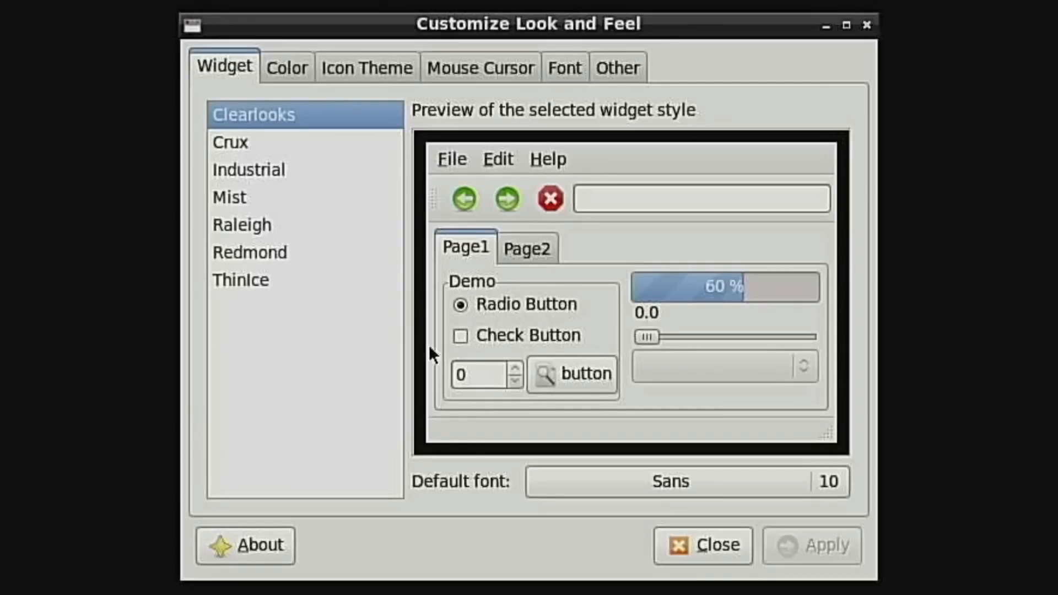